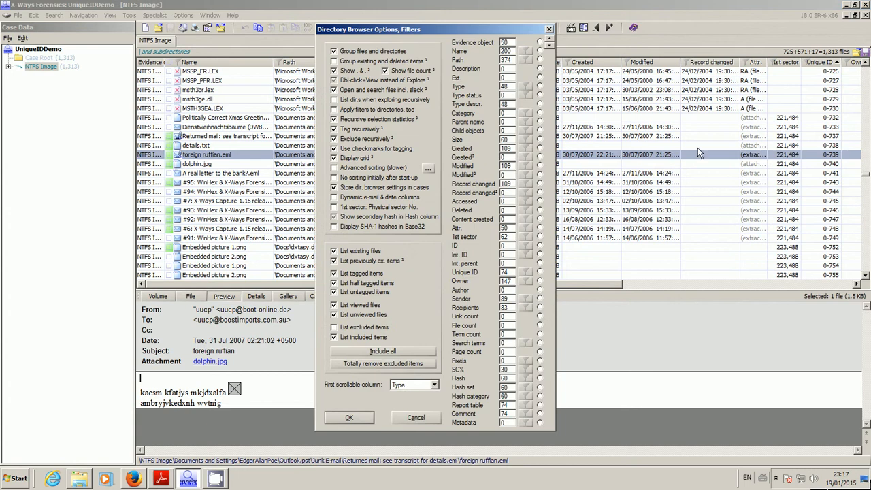
{"action": "mouse_move", "coordinate": [496, 275]}
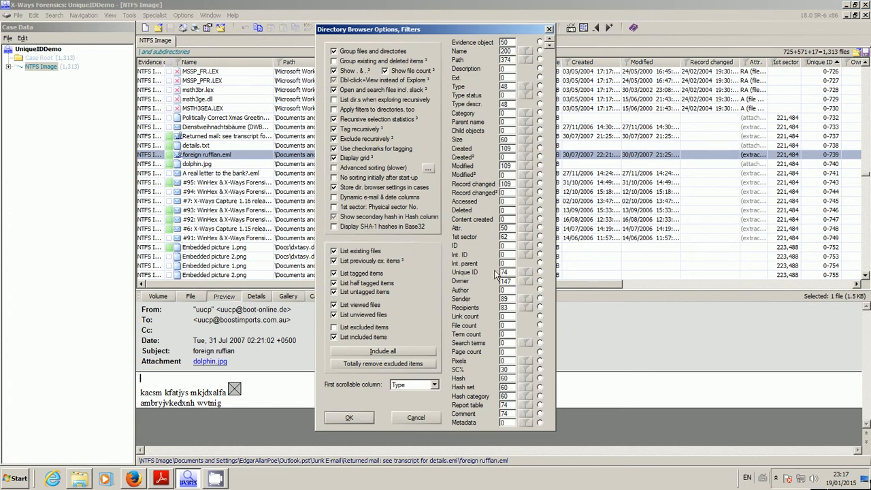
{"action": "mouse_move", "coordinate": [483, 279]}
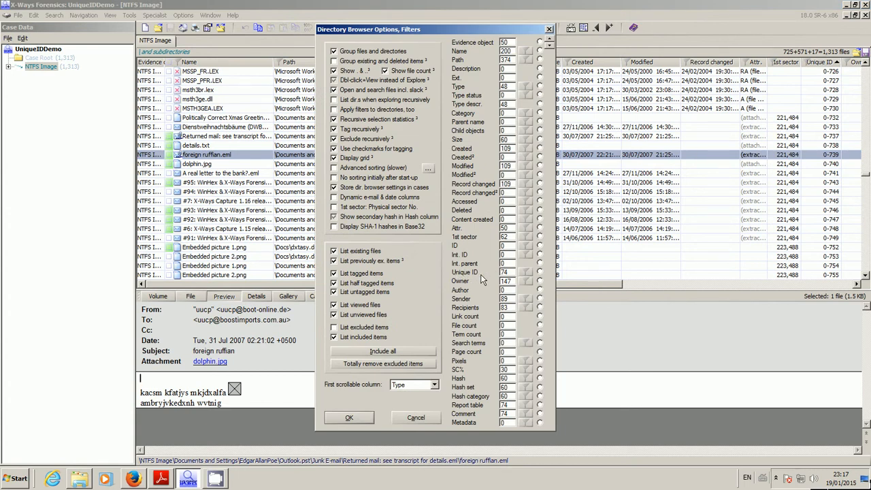
{"action": "mouse_move", "coordinate": [483, 280]}
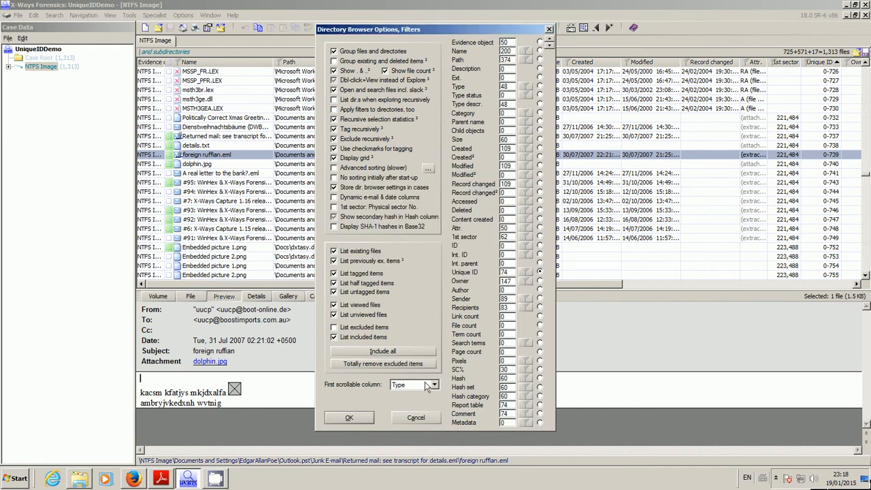
Choose Unique ID in the Directory Browser Options.
{"action": "left_click", "coordinate": [348, 417]}
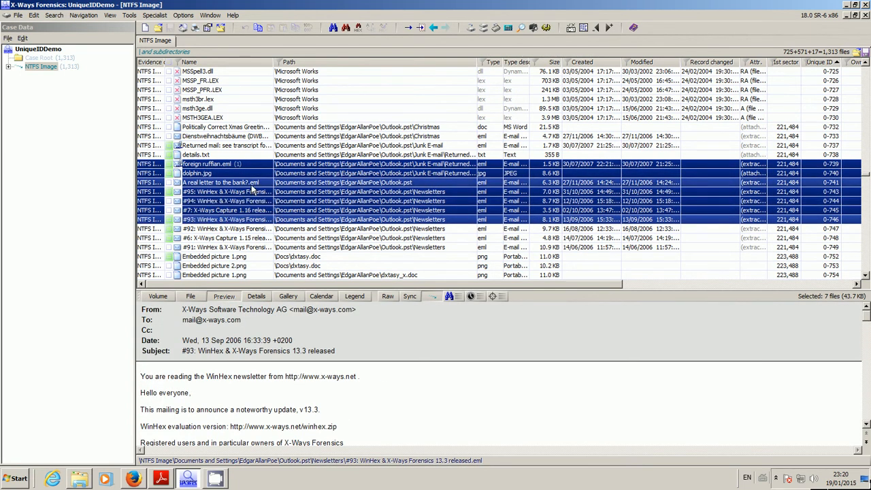
Open Recover/Copy for the seven selected files.
{"action": "right_click", "coordinate": [221, 182]}
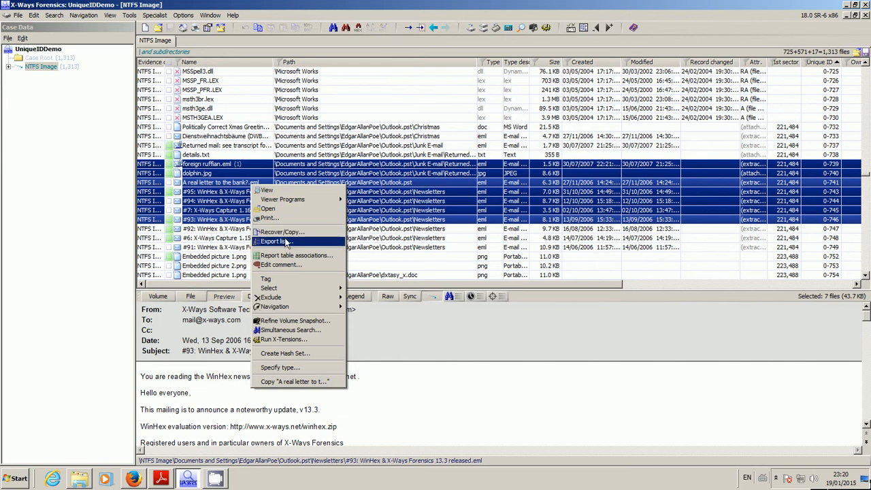
{"action": "left_click", "coordinate": [279, 232]}
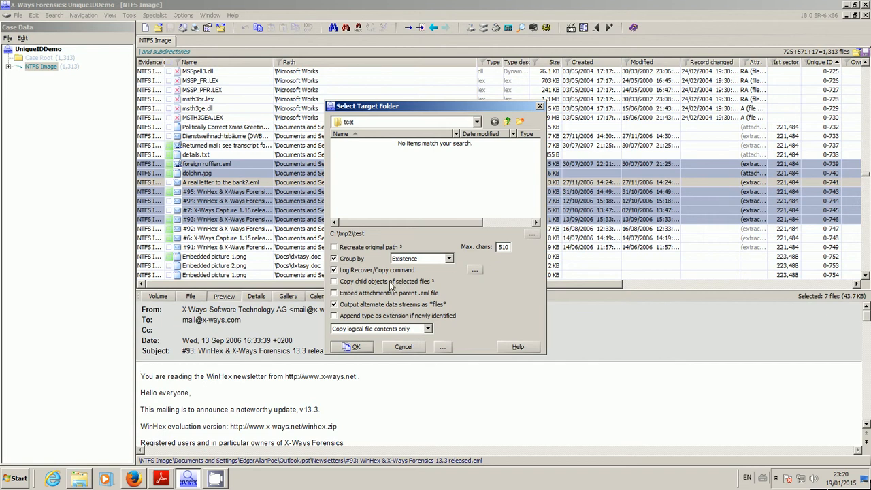
{"action": "mouse_move", "coordinate": [457, 299]}
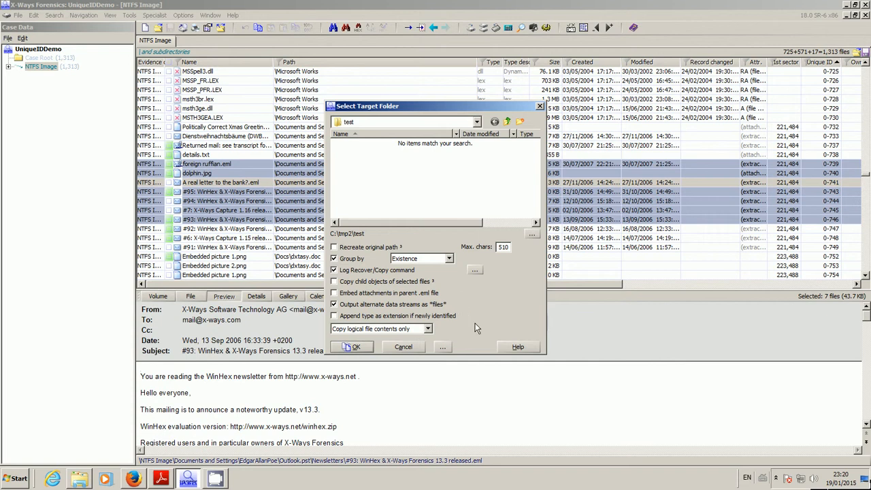
{"action": "mouse_move", "coordinate": [432, 350]}
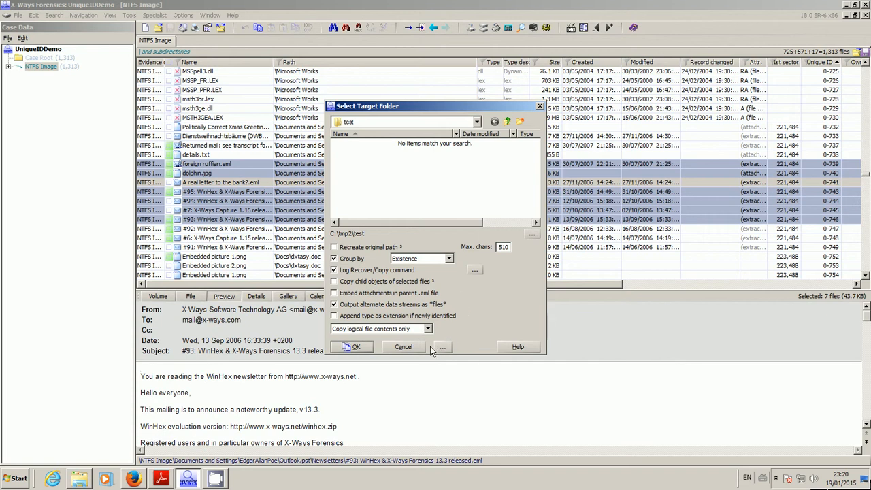
{"action": "mouse_move", "coordinate": [446, 350]}
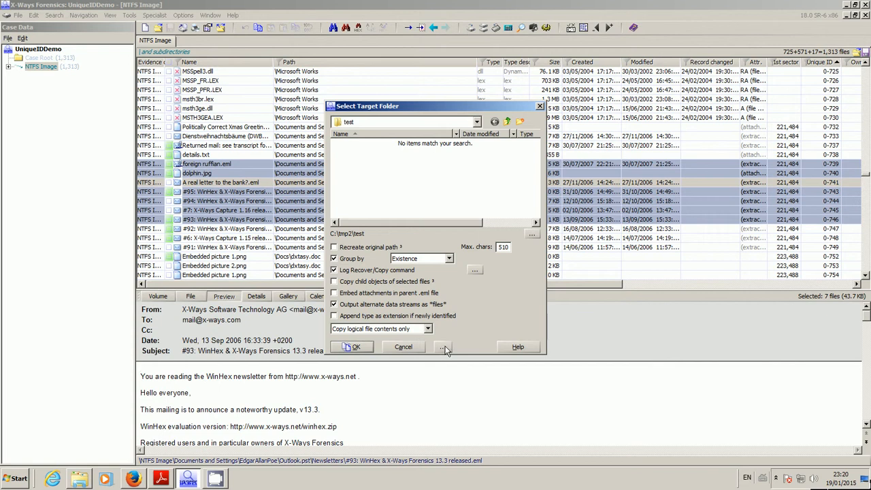
Toggle 'Name output files after unique ID' off and back on in the extra naming options.
{"action": "left_click", "coordinate": [443, 348]}
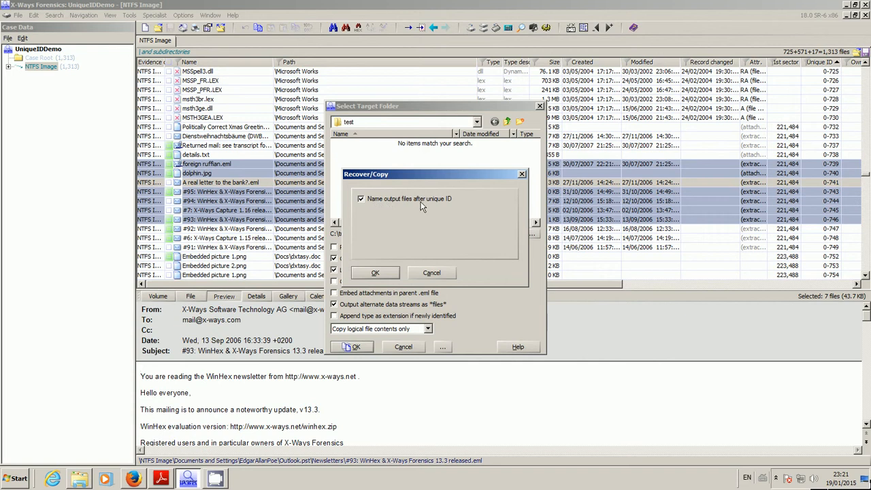
{"action": "mouse_move", "coordinate": [368, 212]}
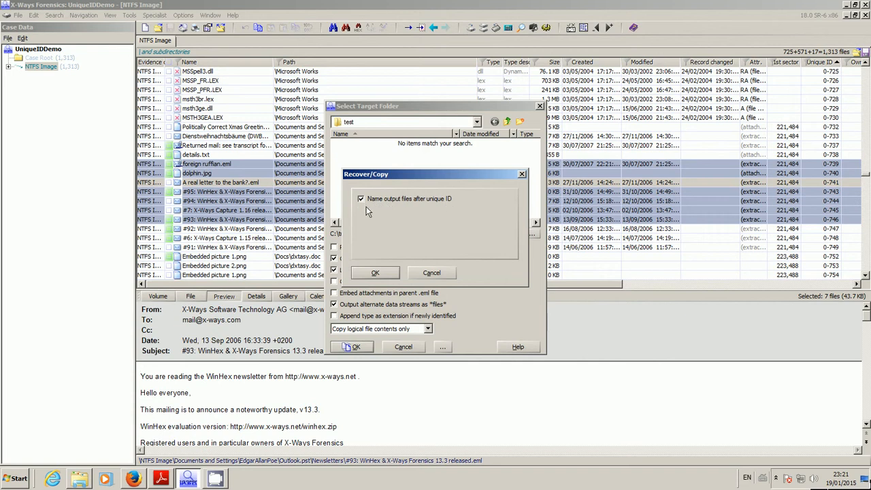
{"action": "mouse_move", "coordinate": [443, 202]}
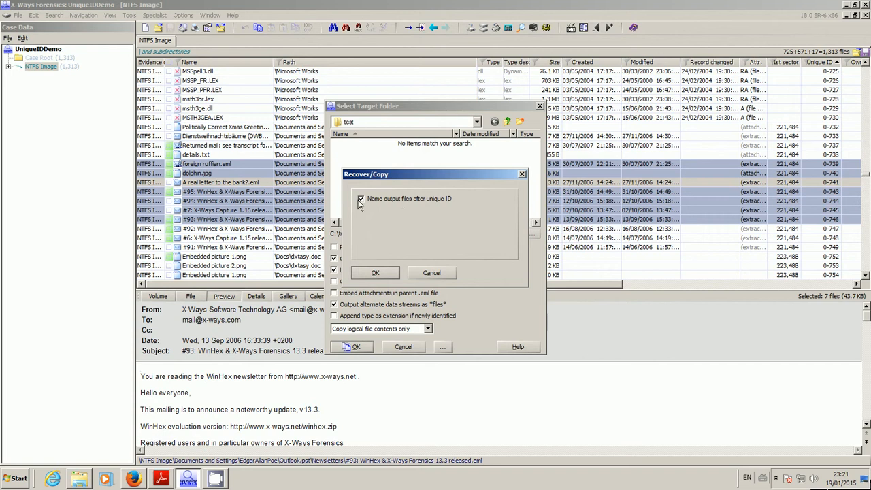
{"action": "mouse_move", "coordinate": [383, 205]}
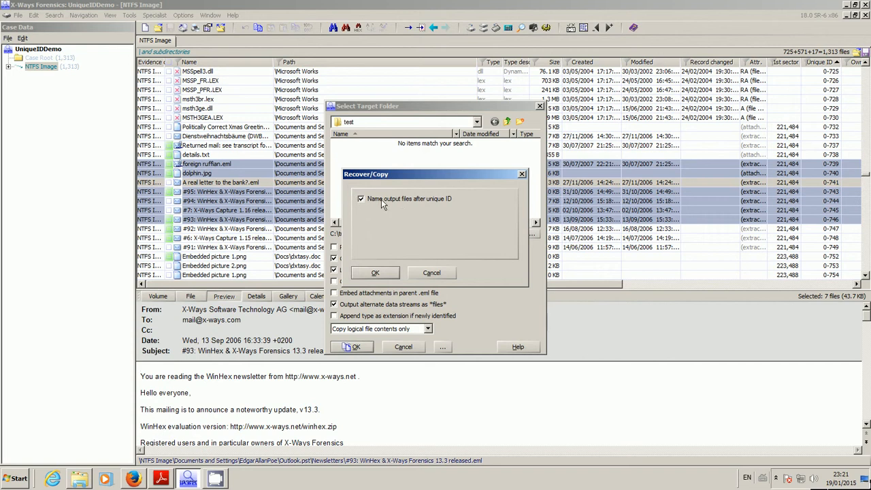
{"action": "mouse_move", "coordinate": [370, 195]}
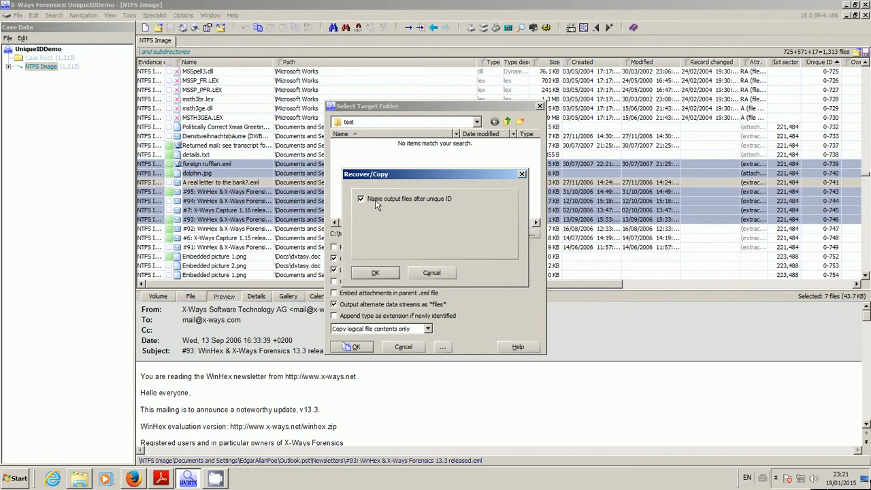
{"action": "left_click", "coordinate": [361, 198]}
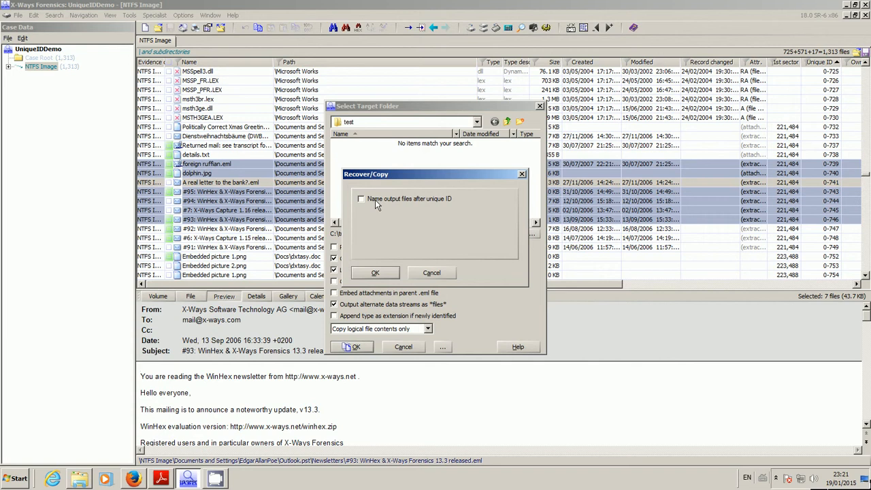
{"action": "left_click", "coordinate": [361, 198]}
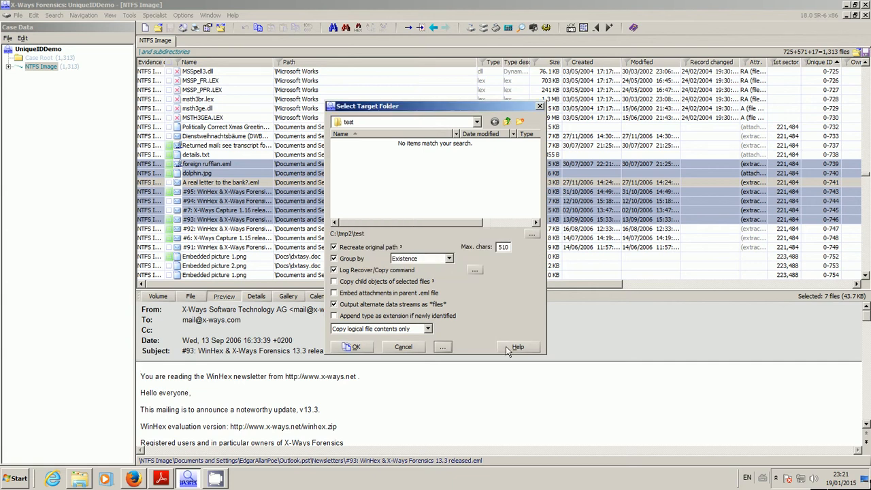
{"action": "left_click", "coordinate": [517, 347]}
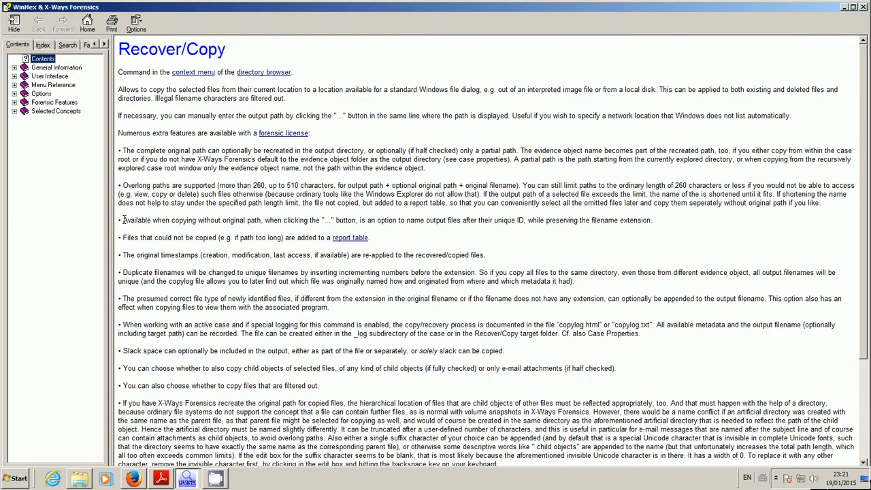
{"action": "left_click_drag", "start_coordinate": [123, 220], "coordinate": [616, 220]}
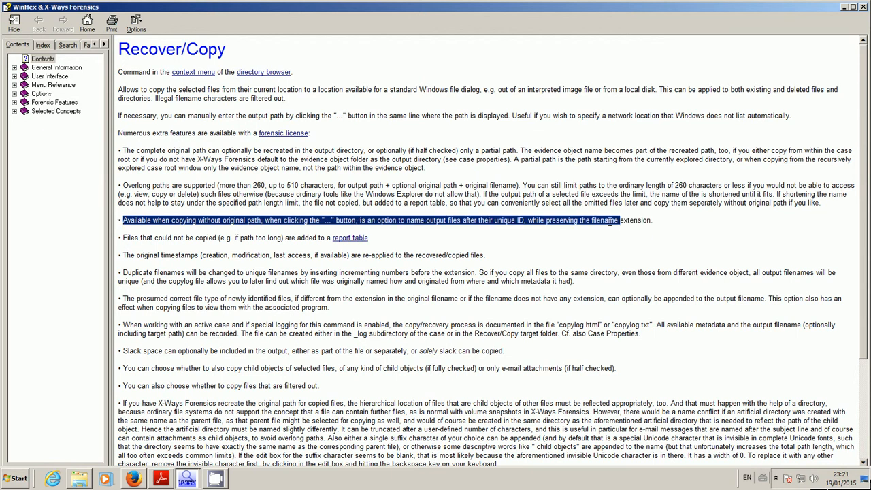
{"action": "left_click_drag", "start_coordinate": [612, 220], "coordinate": [651, 220]}
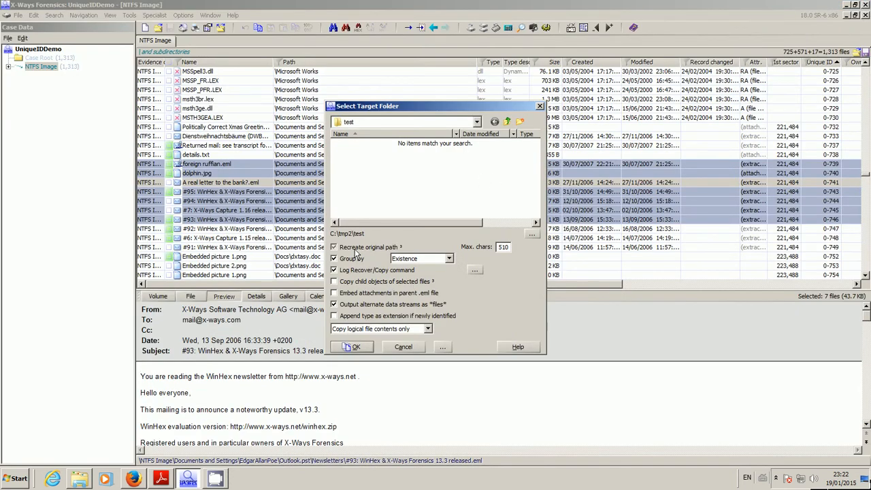
Untick 'Recreate original path', copy the seven files, and acknowledge the 7-files-copied message.
{"action": "left_click", "coordinate": [356, 347]}
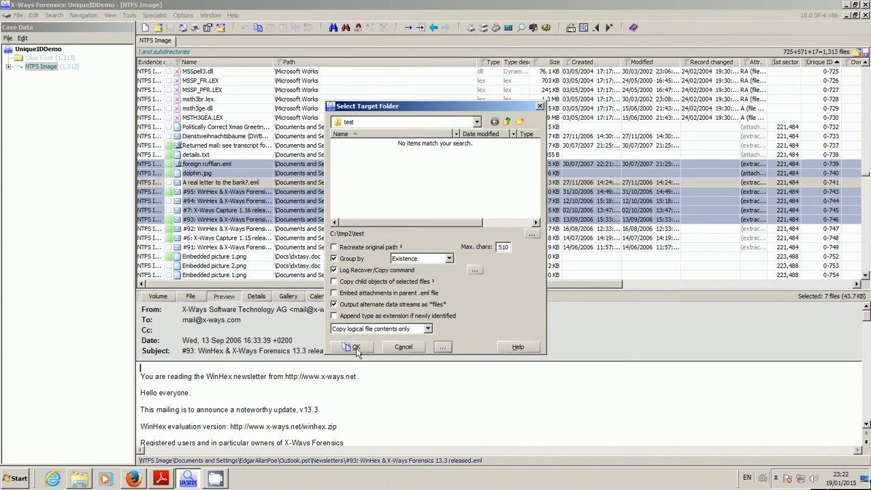
{"action": "left_click", "coordinate": [353, 348]}
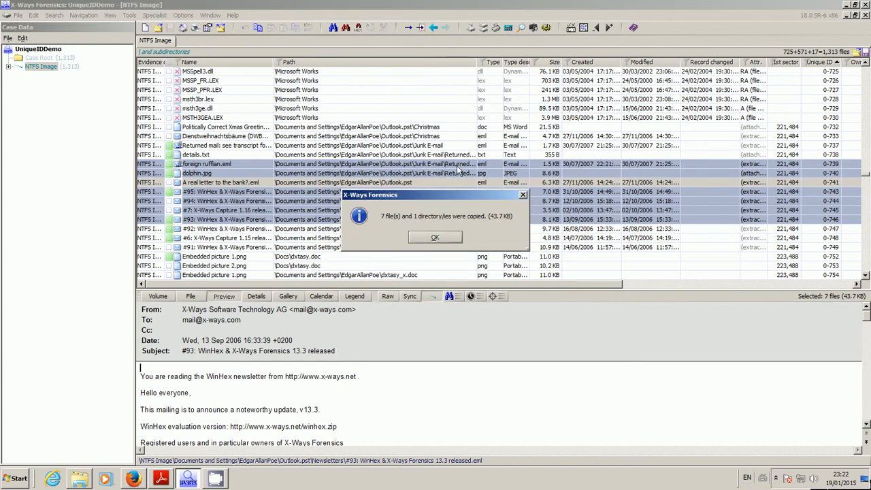
{"action": "left_click", "coordinate": [435, 237]}
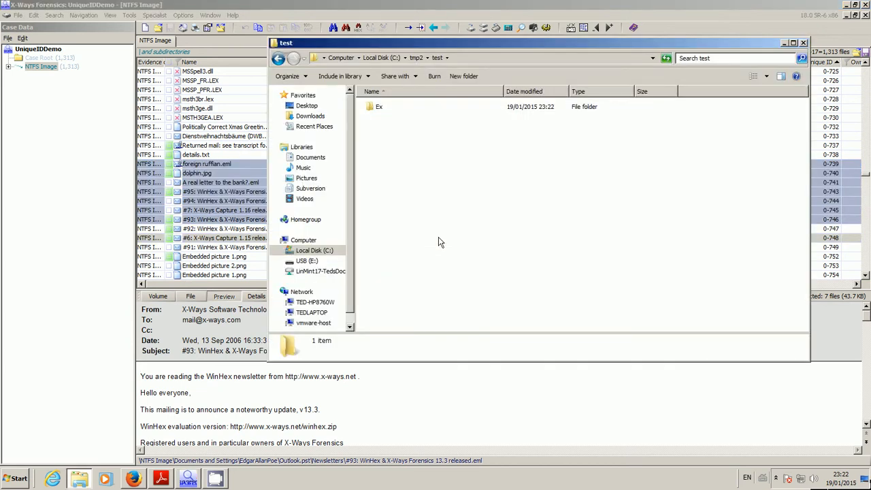
View the Ex folder's unique-ID files like 0-739.eml, then return to the case list.
{"action": "left_click", "coordinate": [379, 106]}
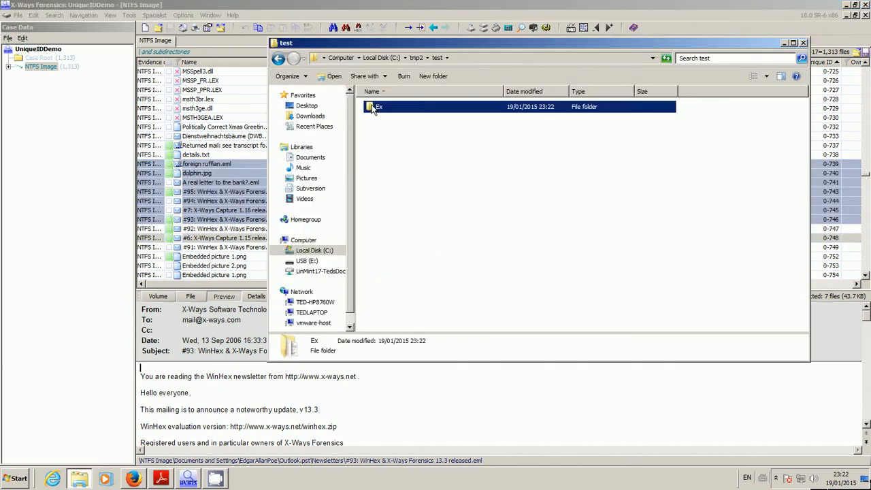
{"action": "double_click", "coordinate": [378, 107]}
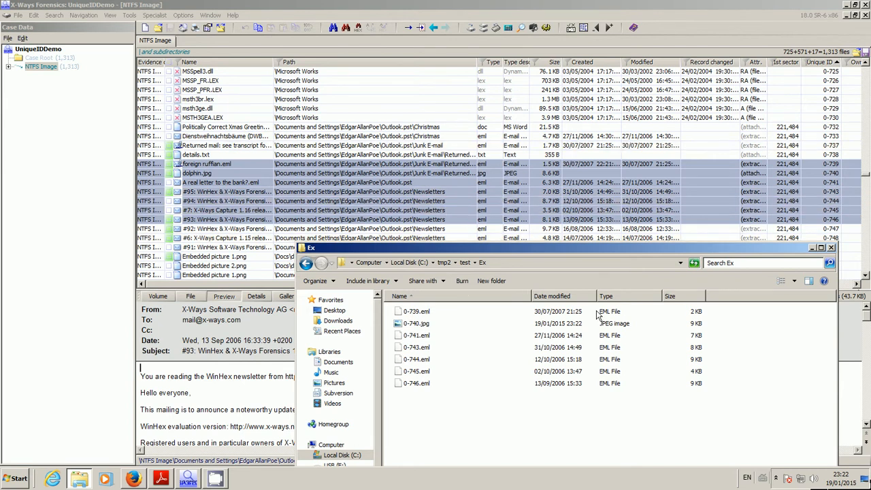
{"action": "left_click", "coordinate": [225, 163]}
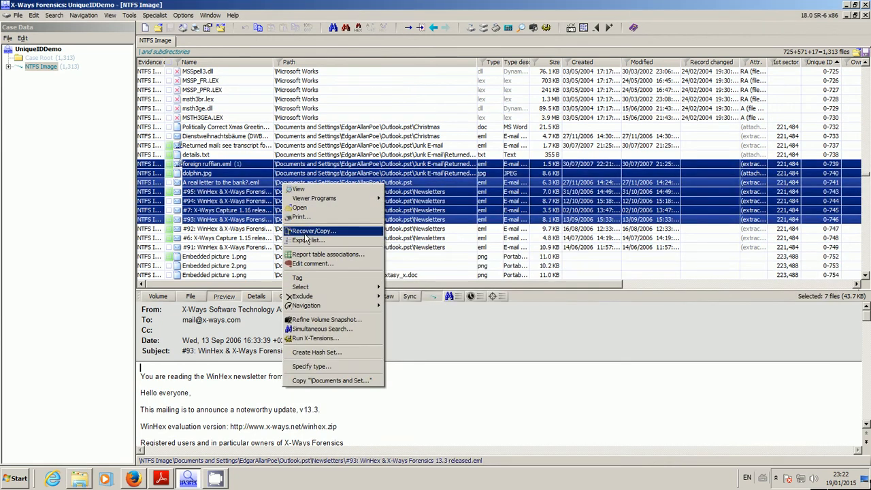
Re-copy the seven files to C:\tmp2\test with 'Recreate original path' on.
{"action": "left_click", "coordinate": [313, 231]}
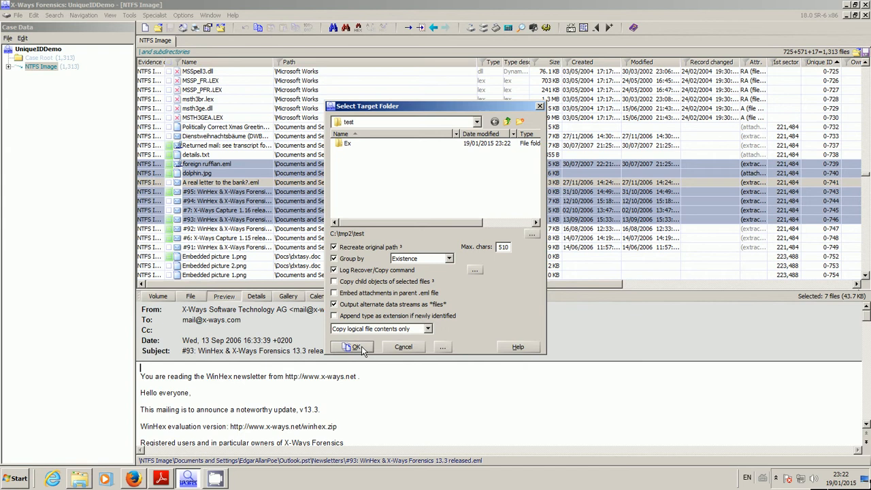
{"action": "left_click", "coordinate": [355, 347]}
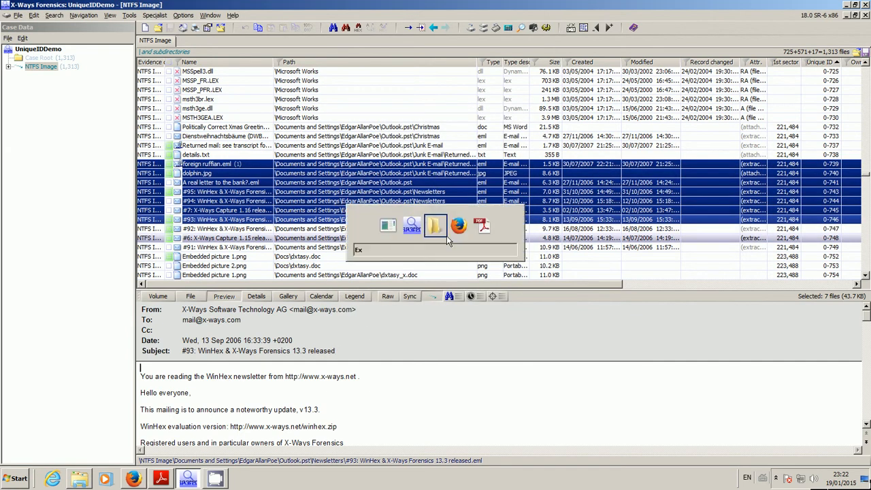
Browse Ex > NTFS Image > Documents and Settings down to Outlook.pst and pick Junk E-mail.
{"action": "left_click", "coordinate": [435, 226]}
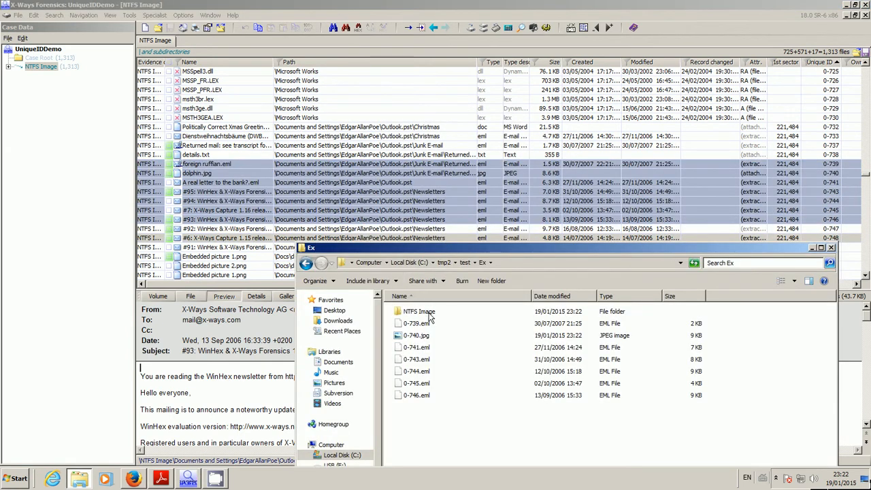
{"action": "double_click", "coordinate": [419, 311]}
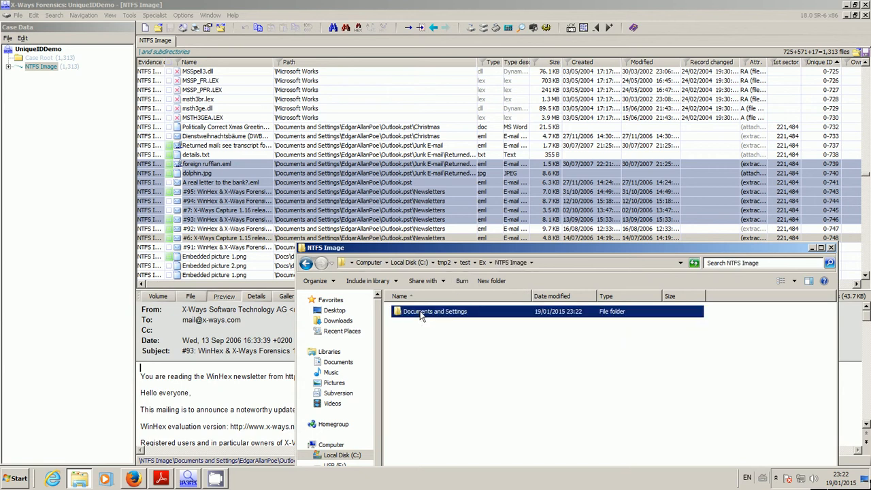
{"action": "double_click", "coordinate": [435, 311]}
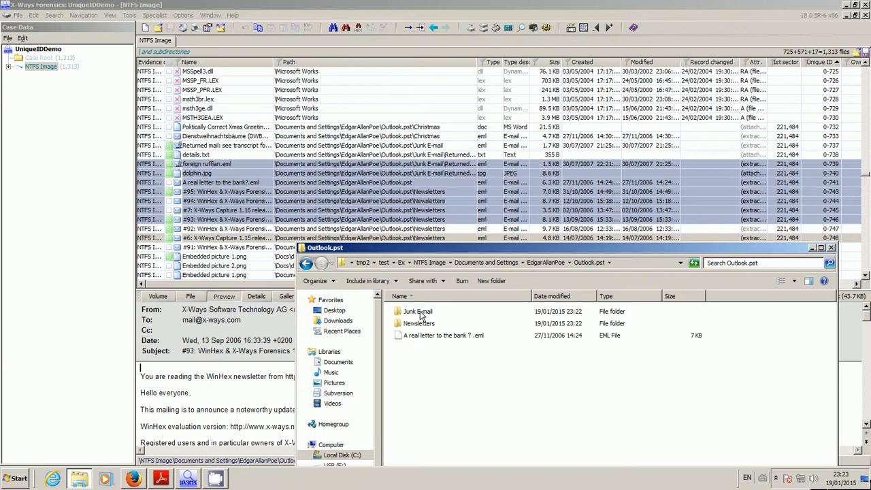
{"action": "left_click", "coordinate": [418, 311]}
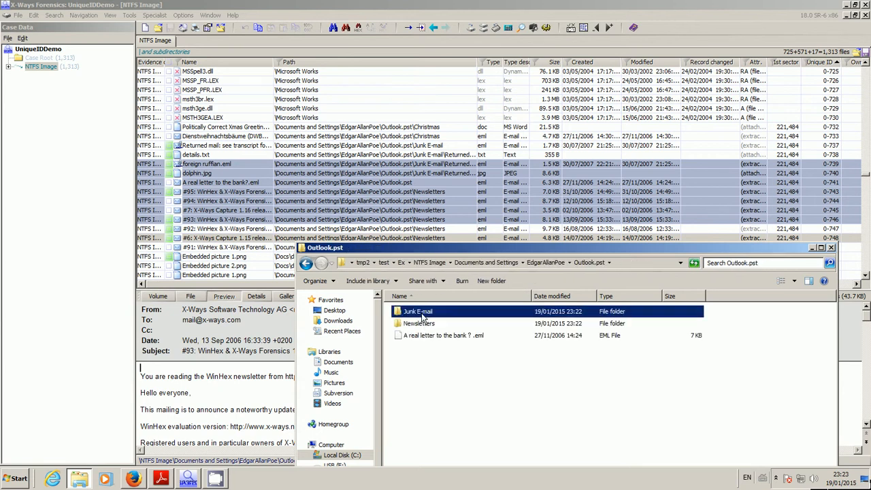